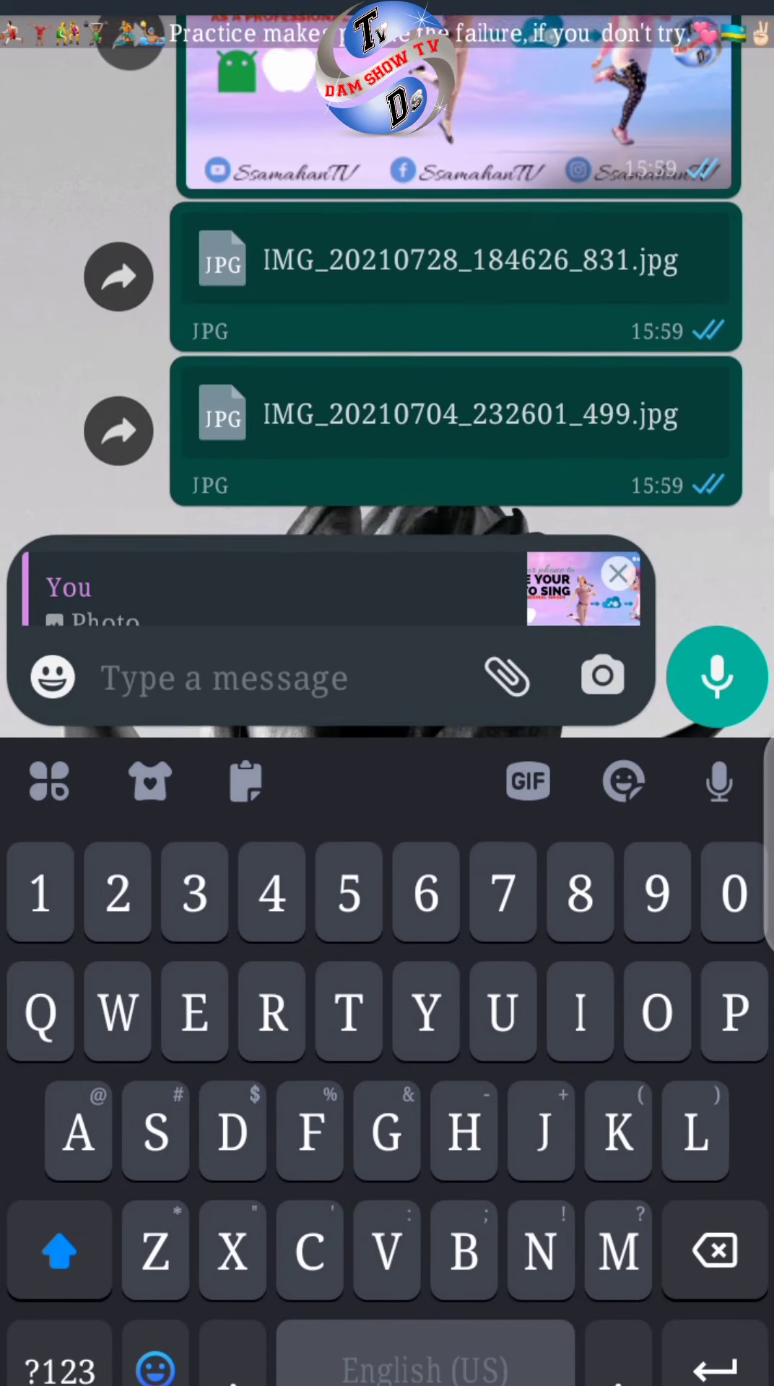
- Attach the Animate Your Photo To Sing image from the temp album and send it as a photo
left_click(618, 573)
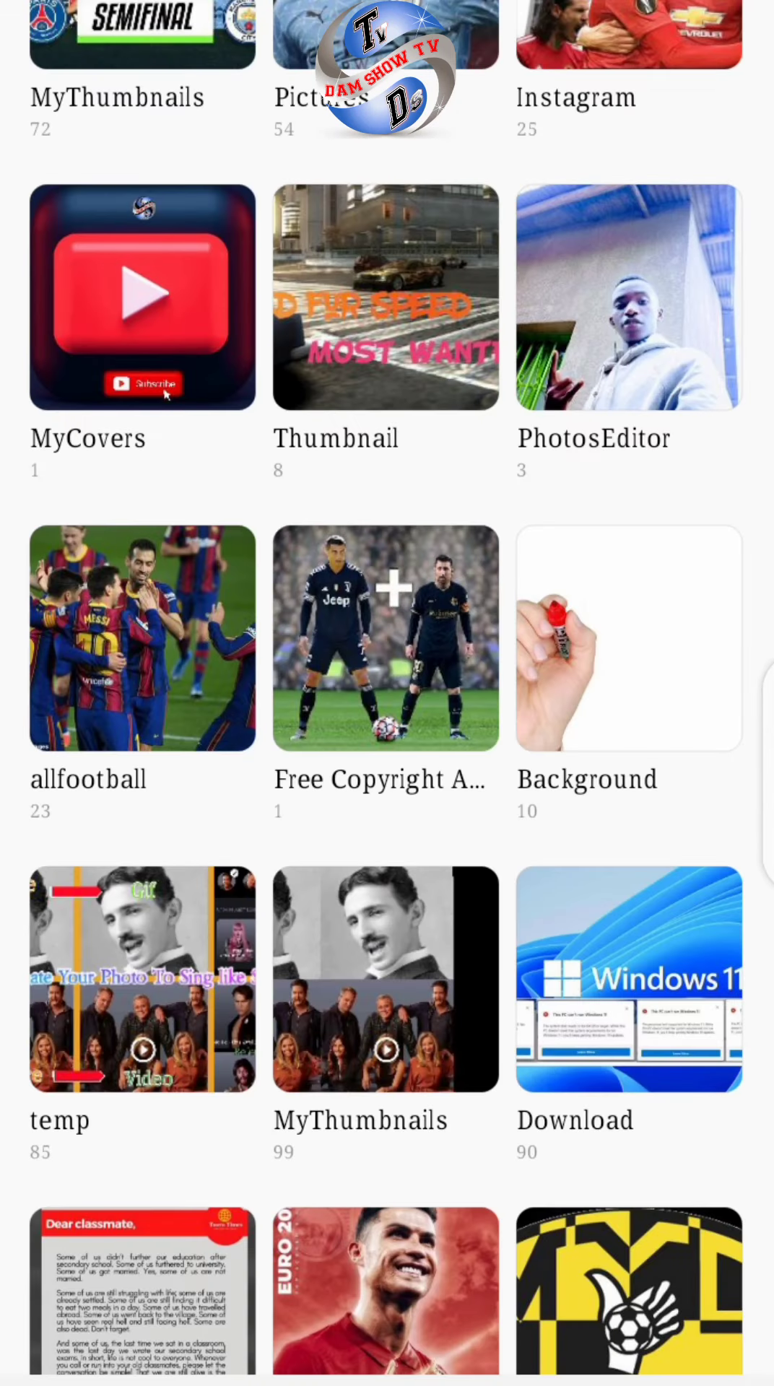
scroll("down", 3)
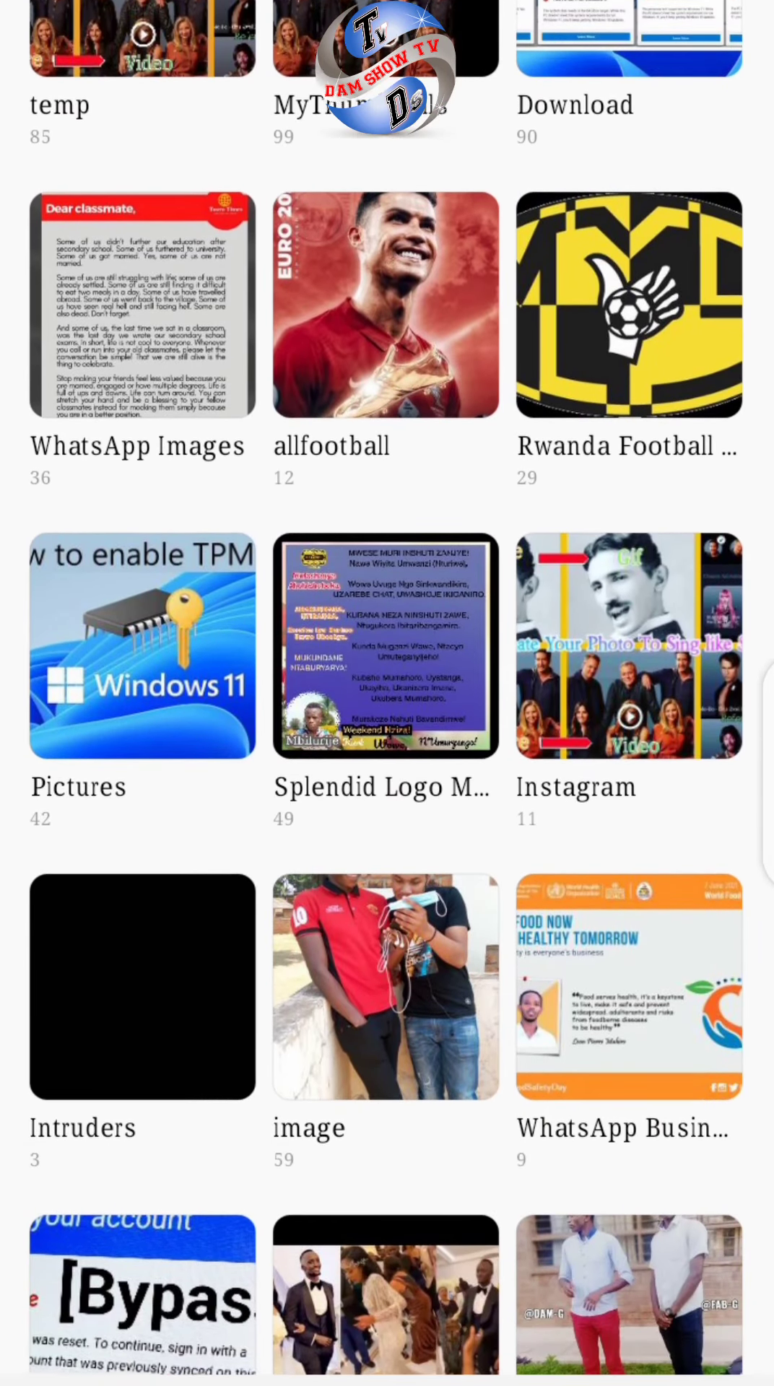
scroll("down", 3)
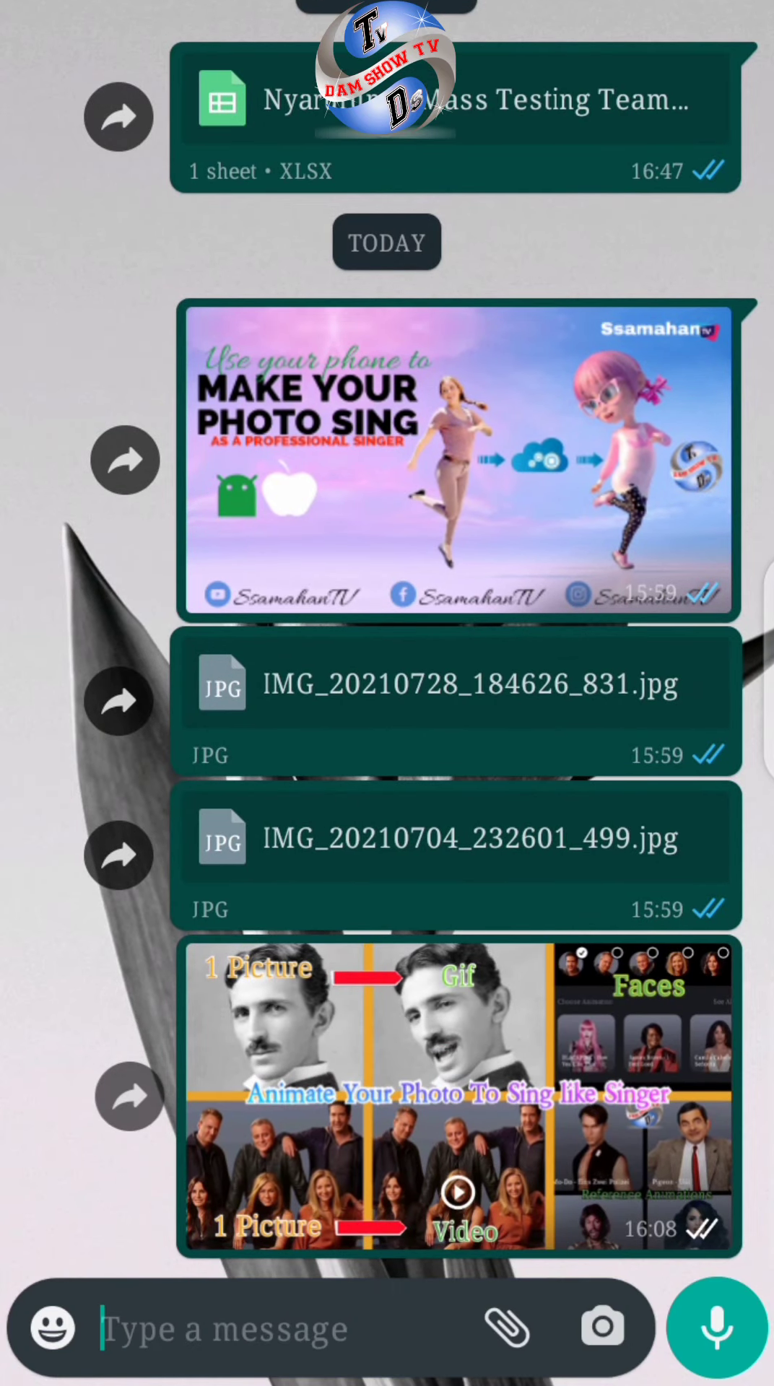
- Attach 1627485416710.jpg from Images > temp via File Manager+ as a document and send it
left_click(508, 1325)
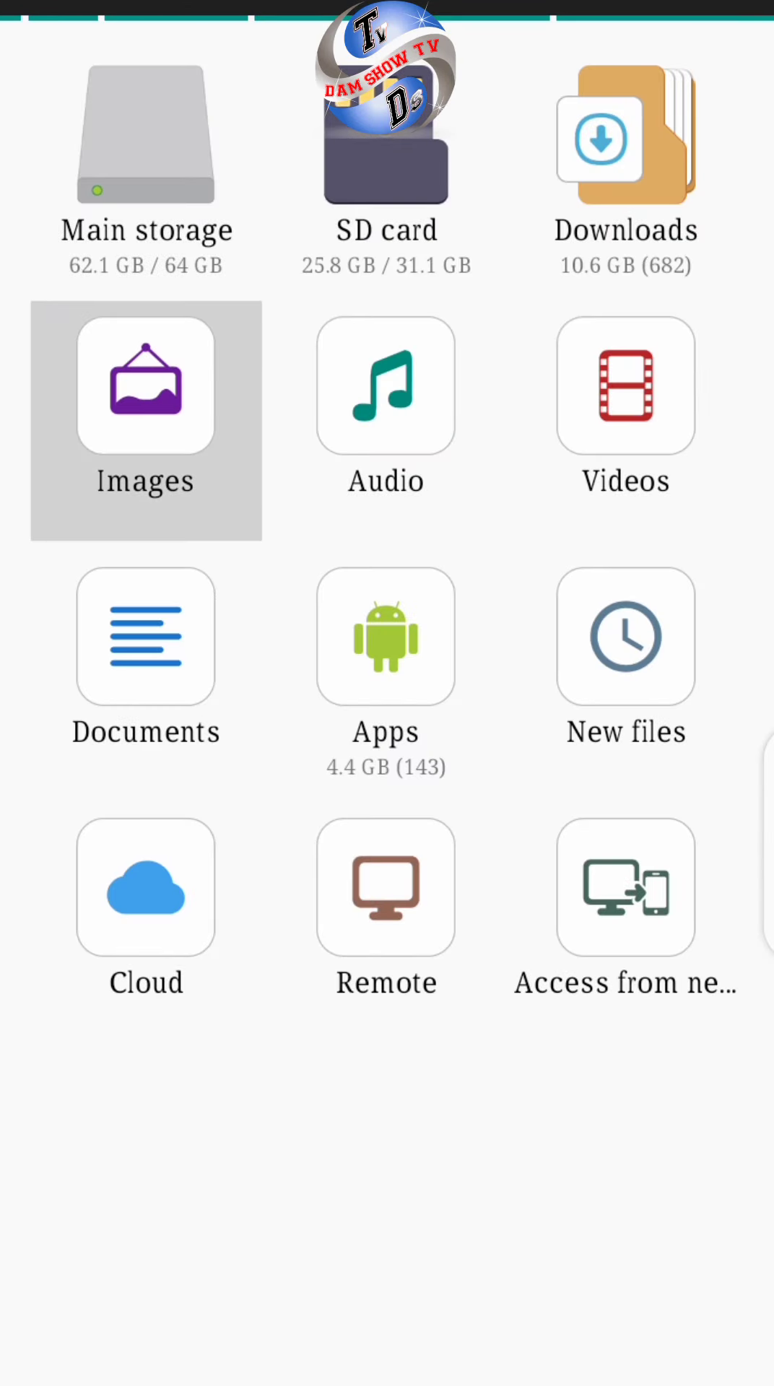
left_click(146, 421)
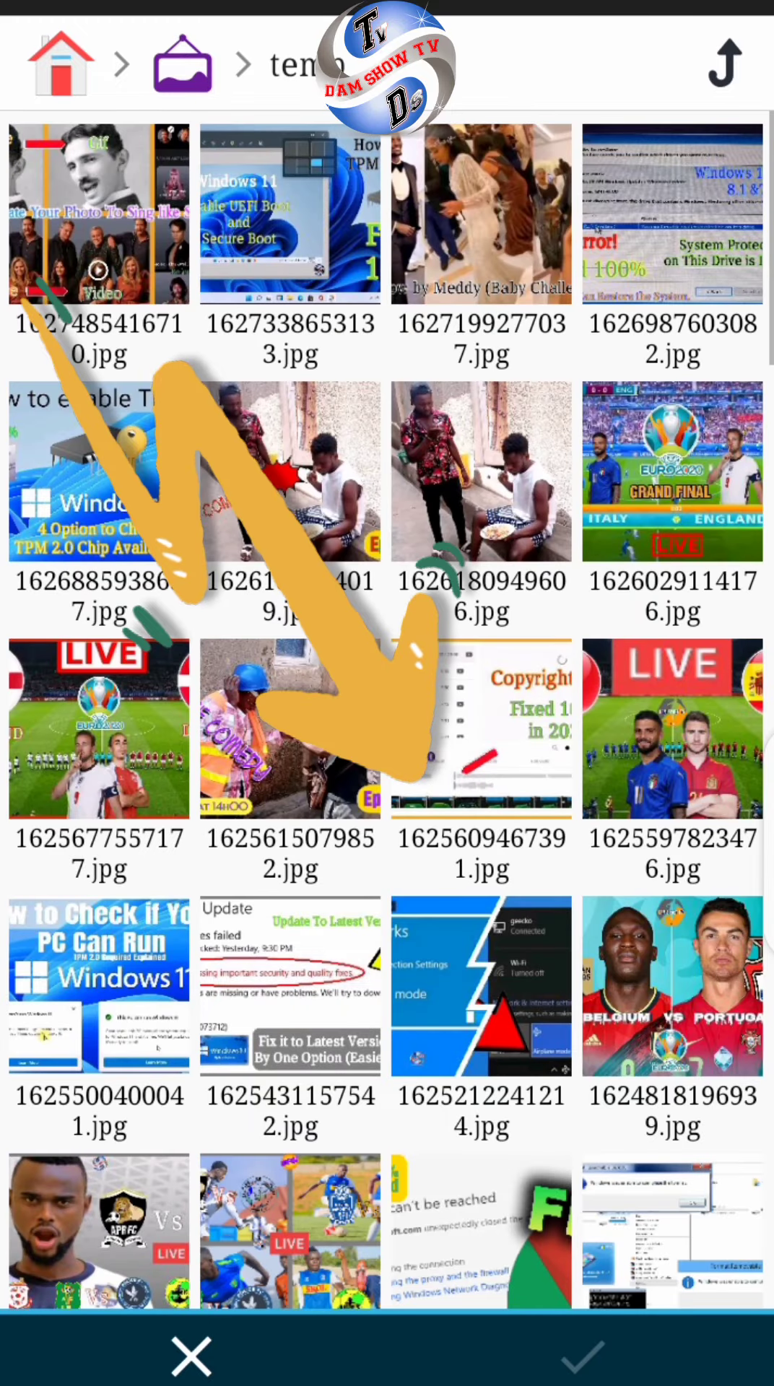
left_click(99, 215)
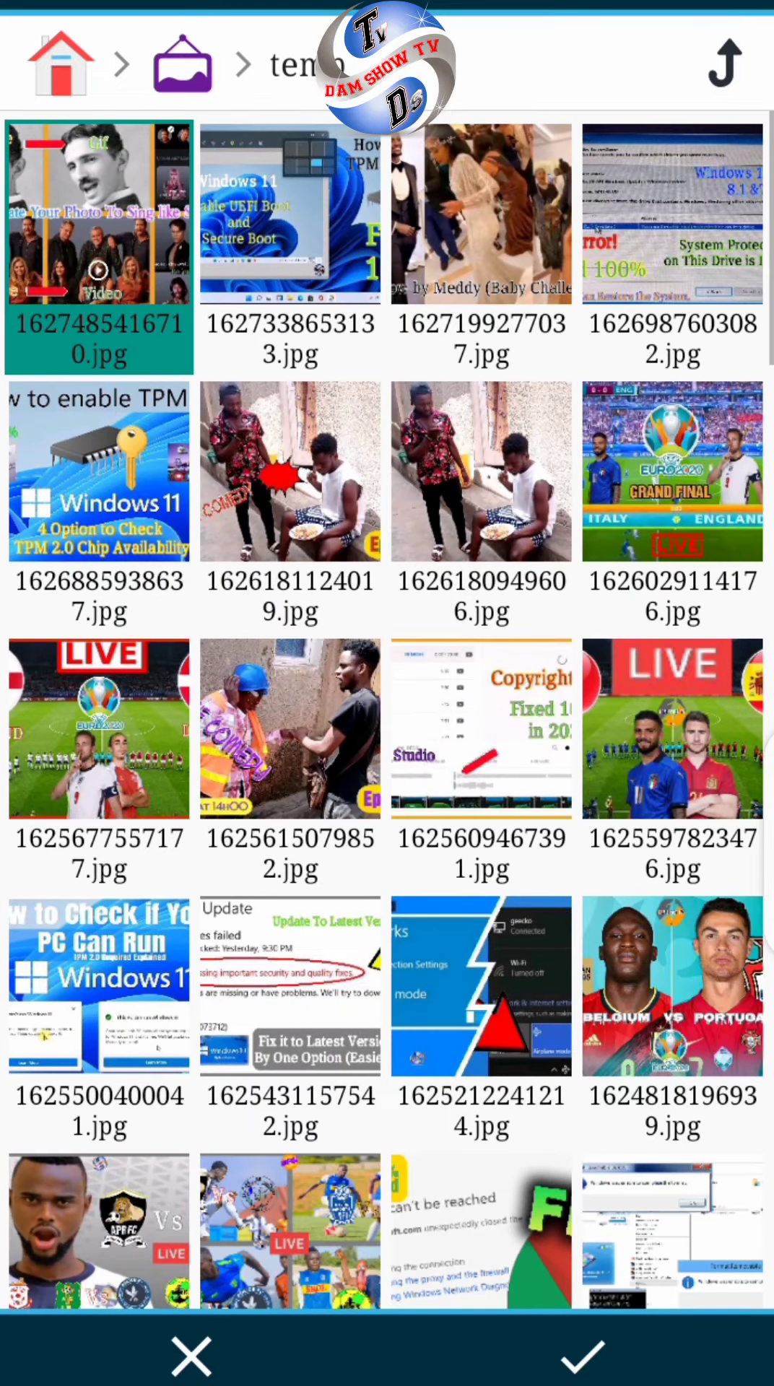
left_click(579, 1360)
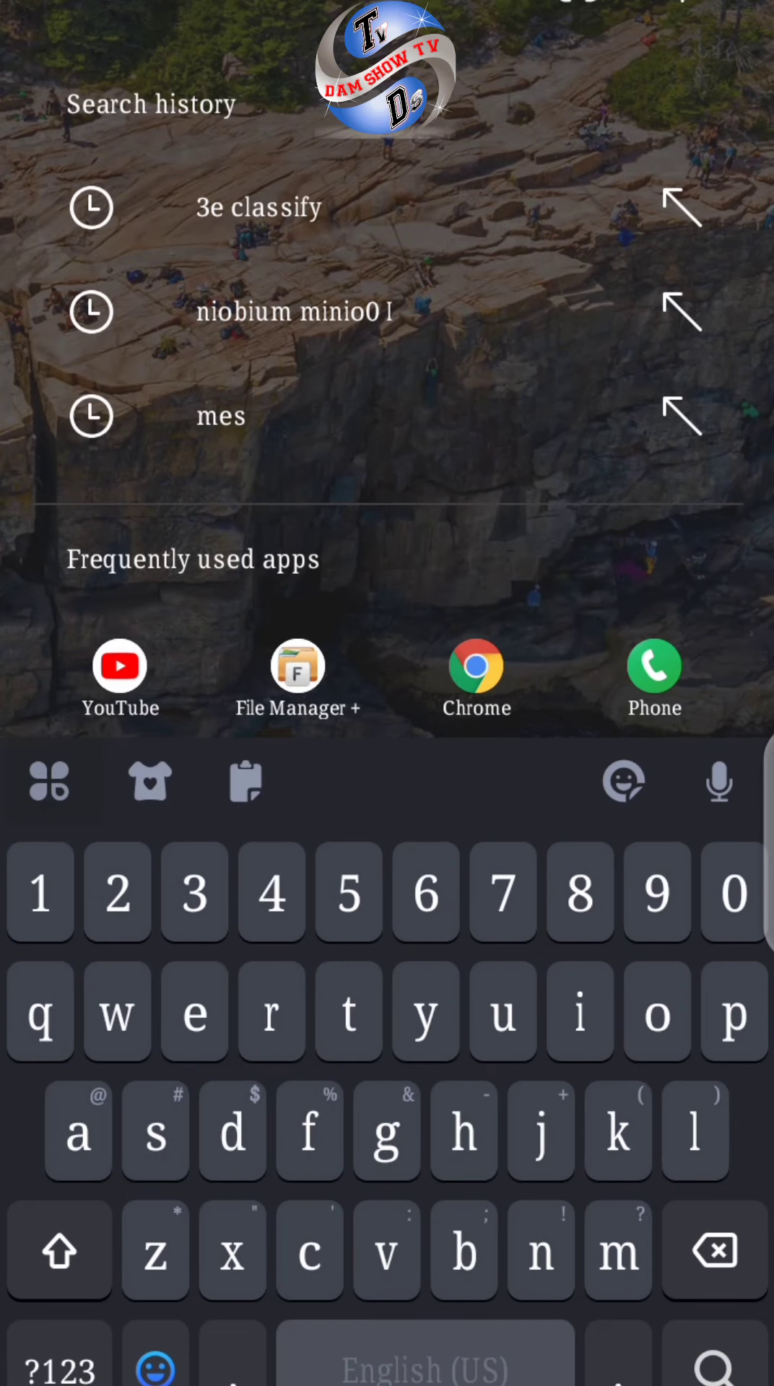
- Find WhatsApp via search 'whats', download the received 78 KB photo beside the 1.0 MB document copy
type("whats")
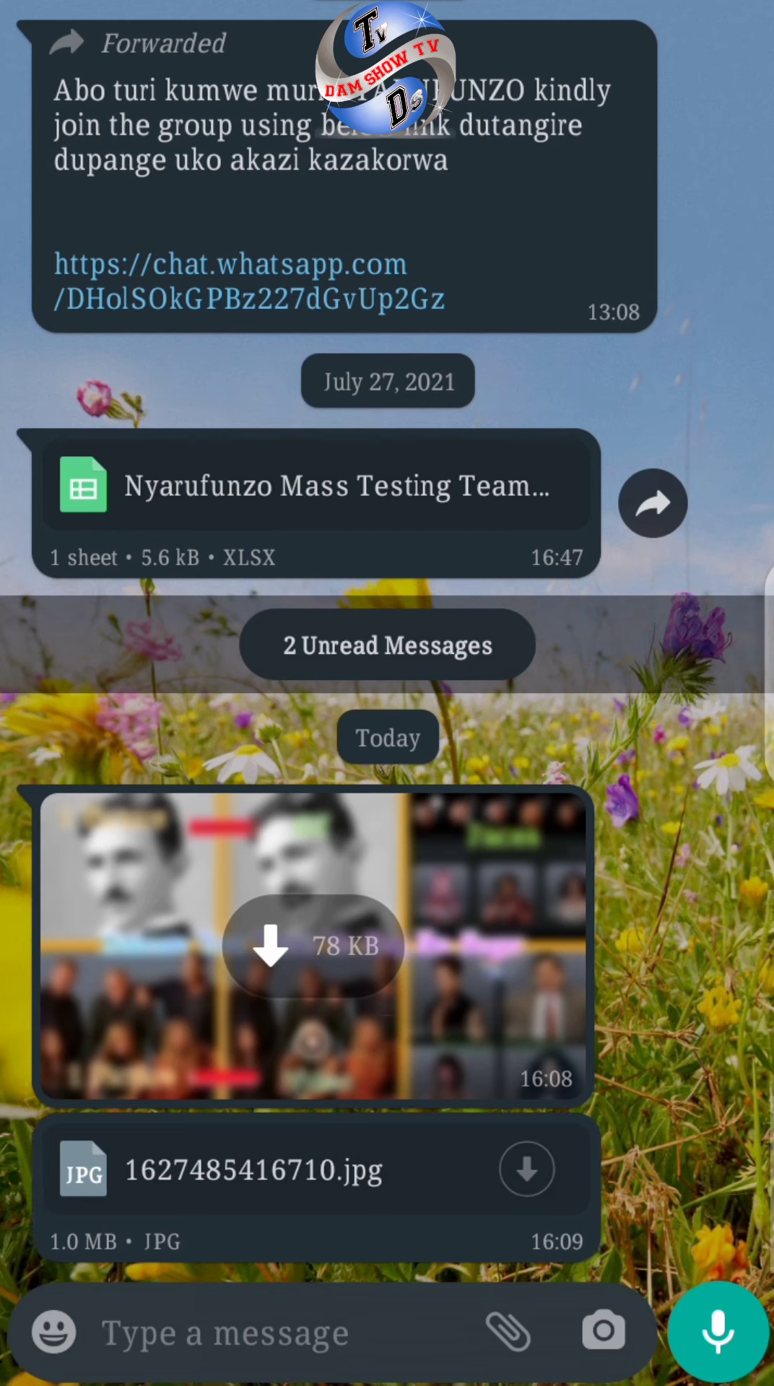
left_click(312, 945)
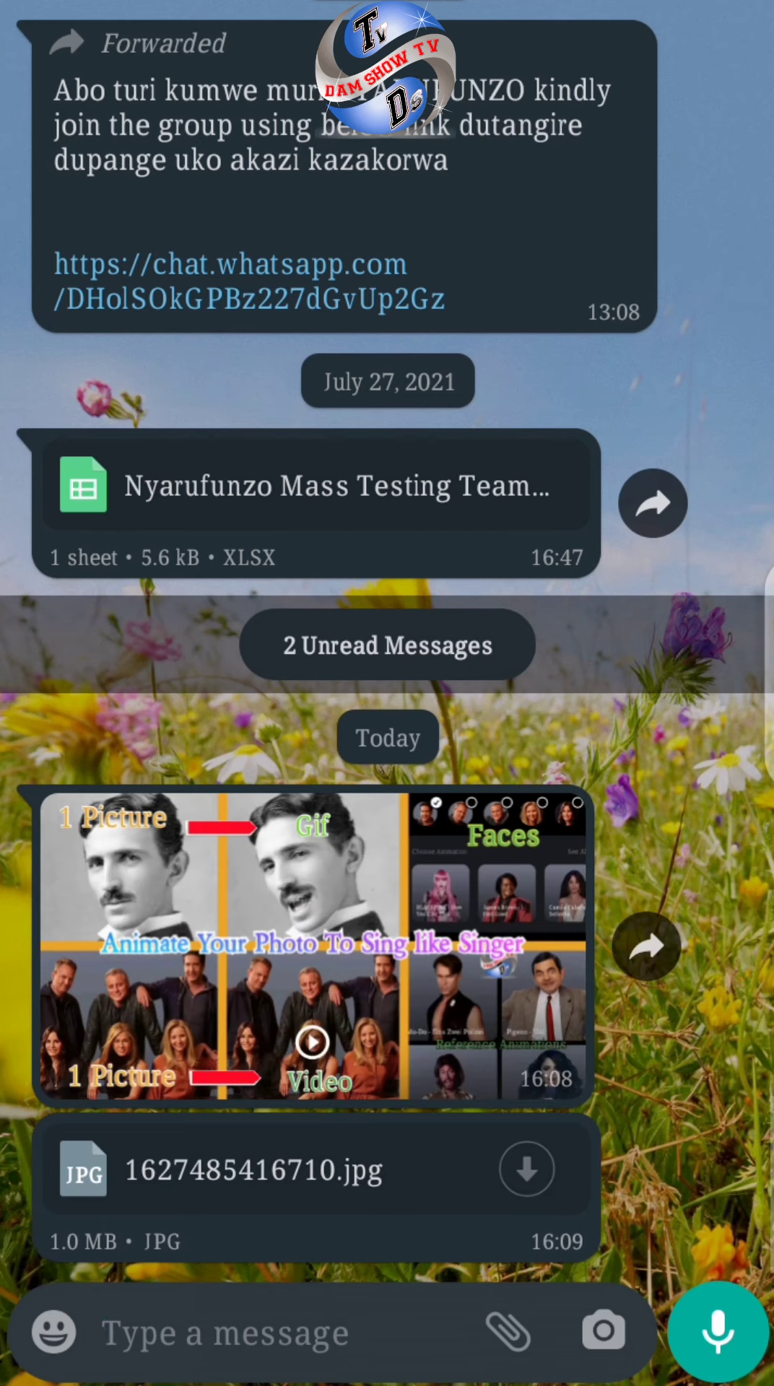
scroll("down", 3)
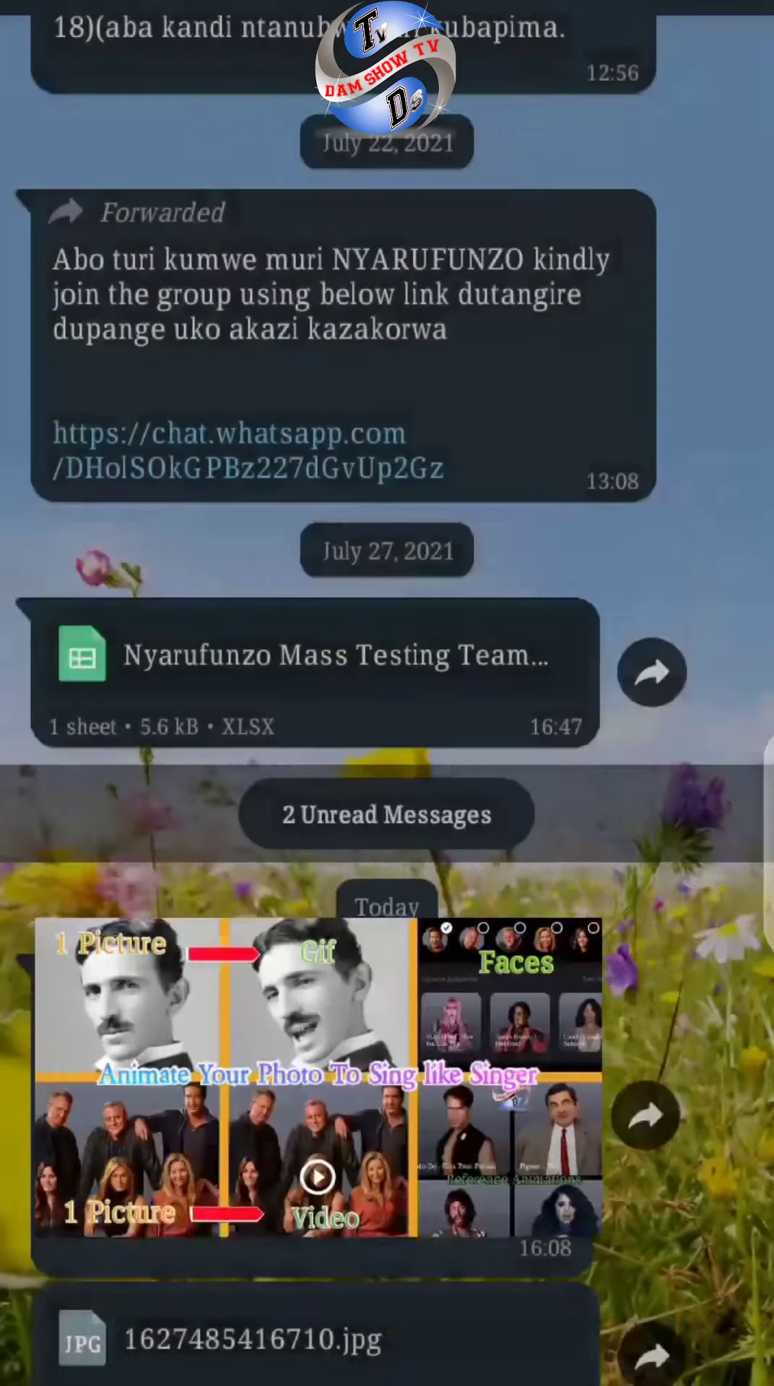
scroll("down", 3)
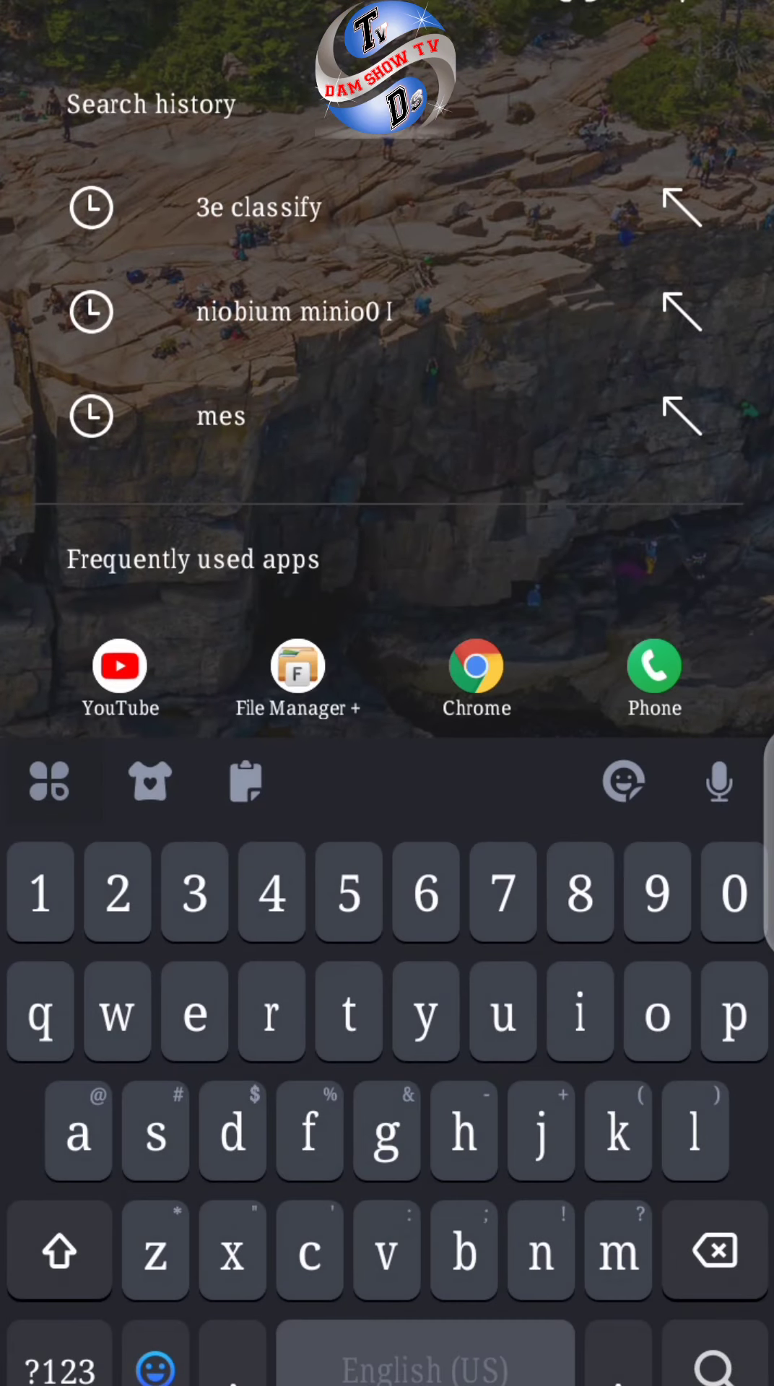
- Check the WhatsApp Documents copy's properties: 1.04 MB at 1280x720
left_click(298, 667)
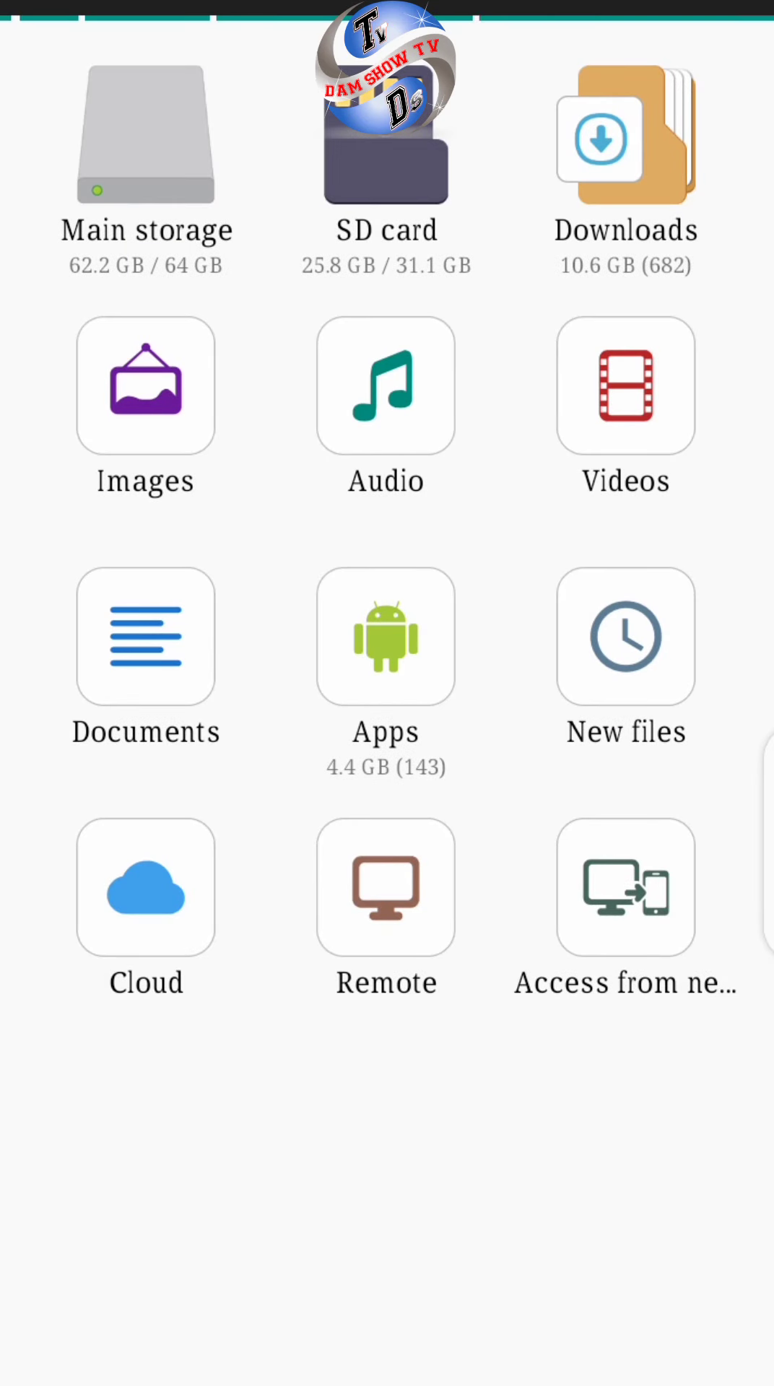
left_click(144, 385)
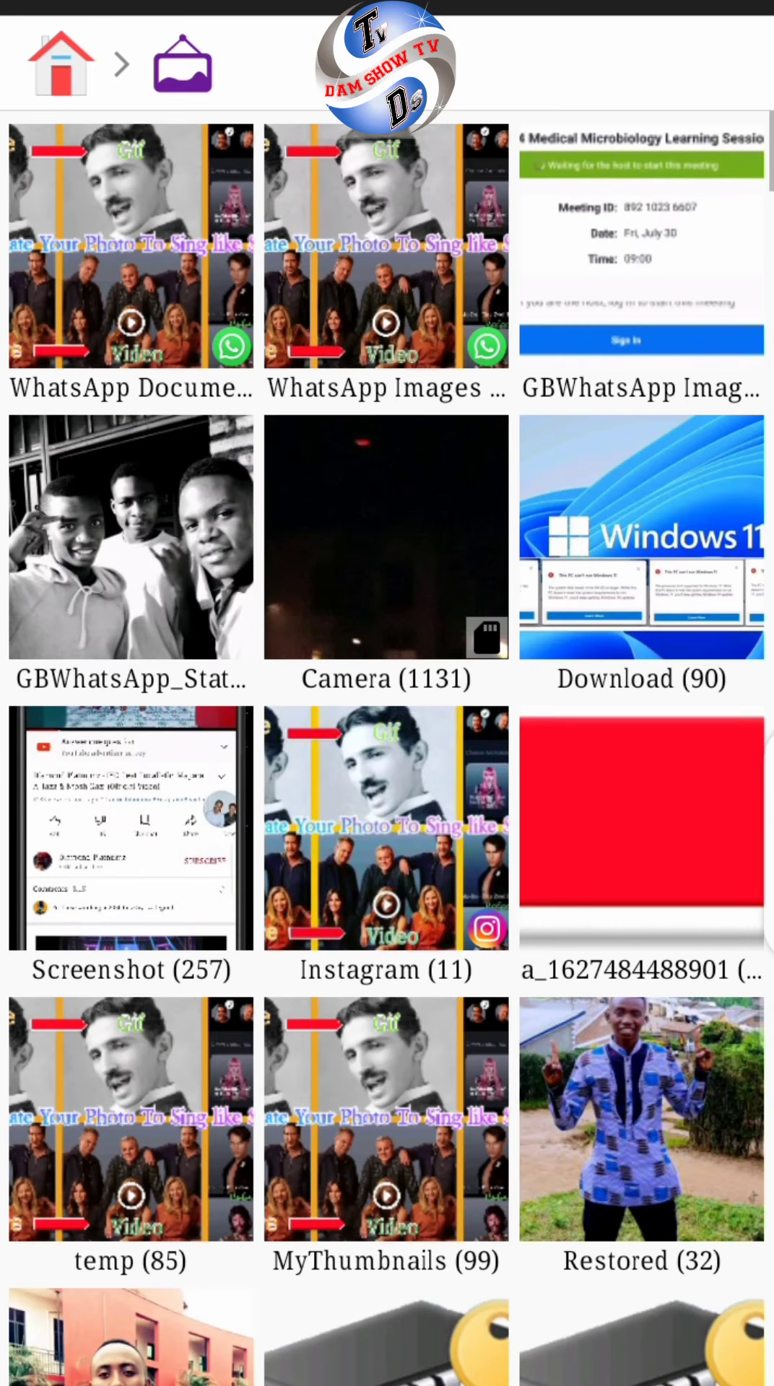
left_click(130, 246)
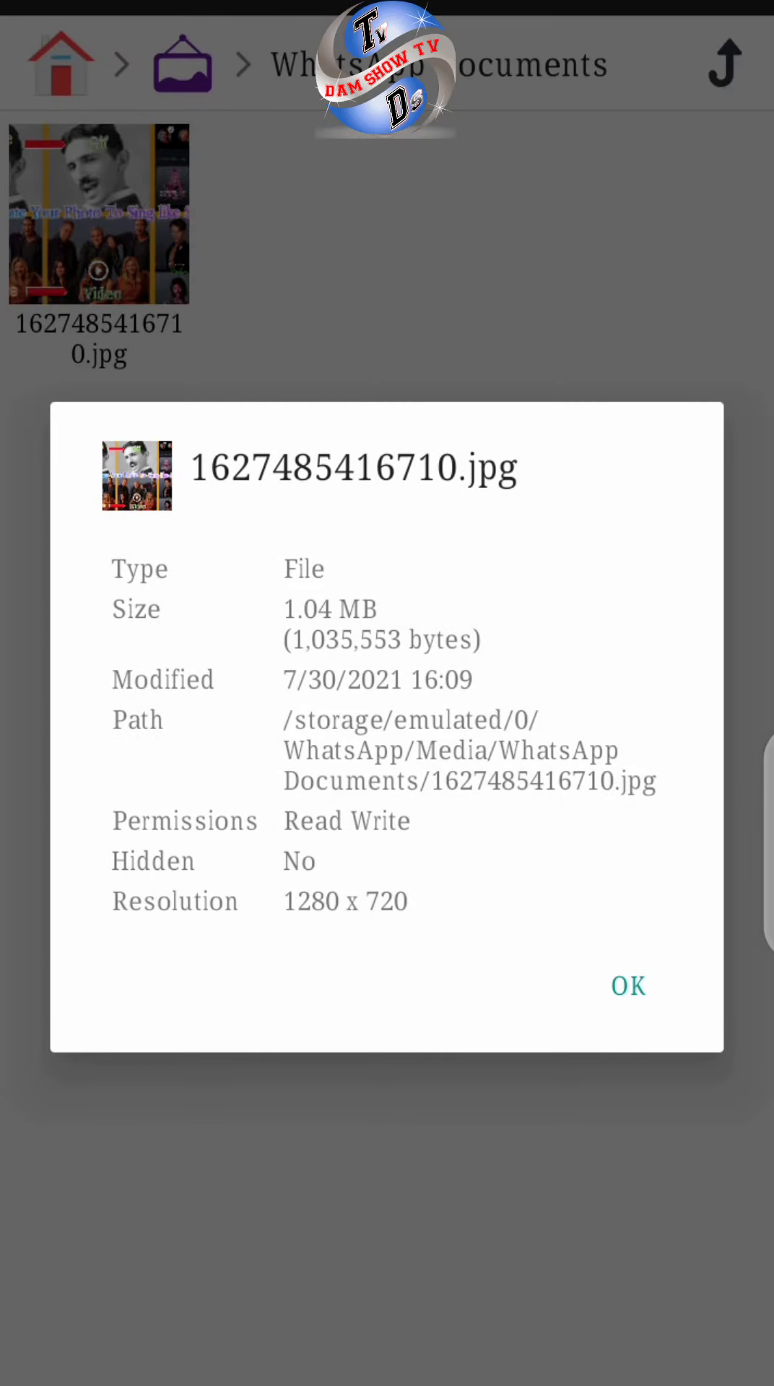
left_click(629, 985)
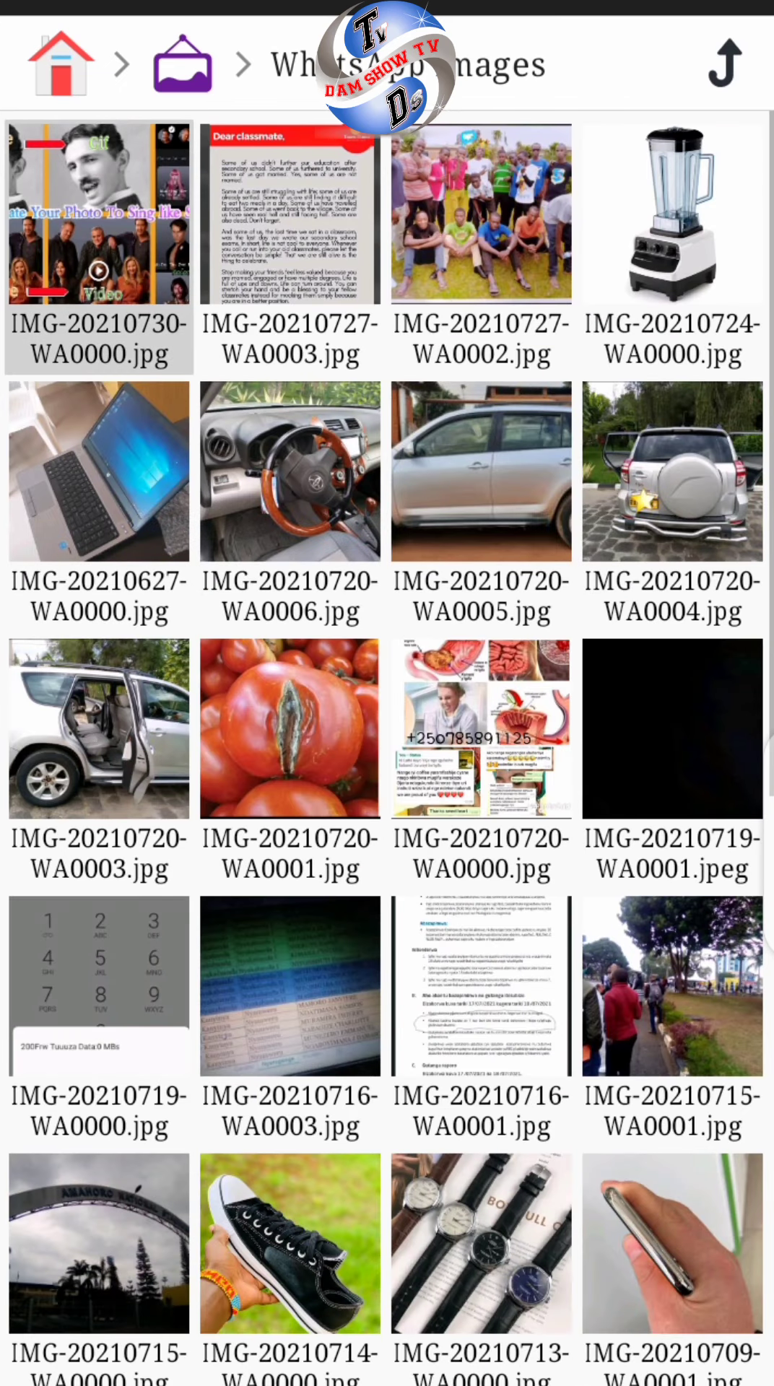
- Check the WhatsApp Images copy (93.97 kB) and the temp original (1.04 MB) properties
left_click(100, 213)
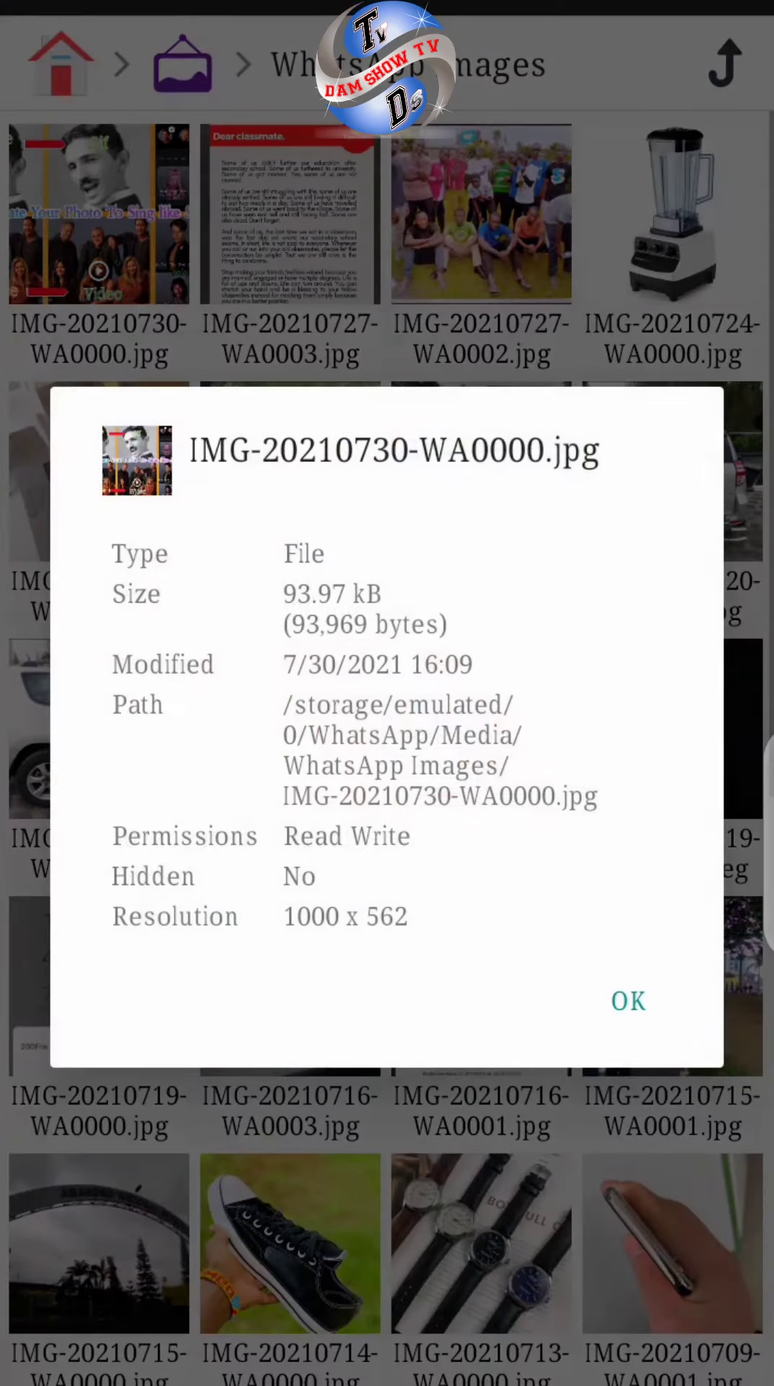
left_click(628, 1000)
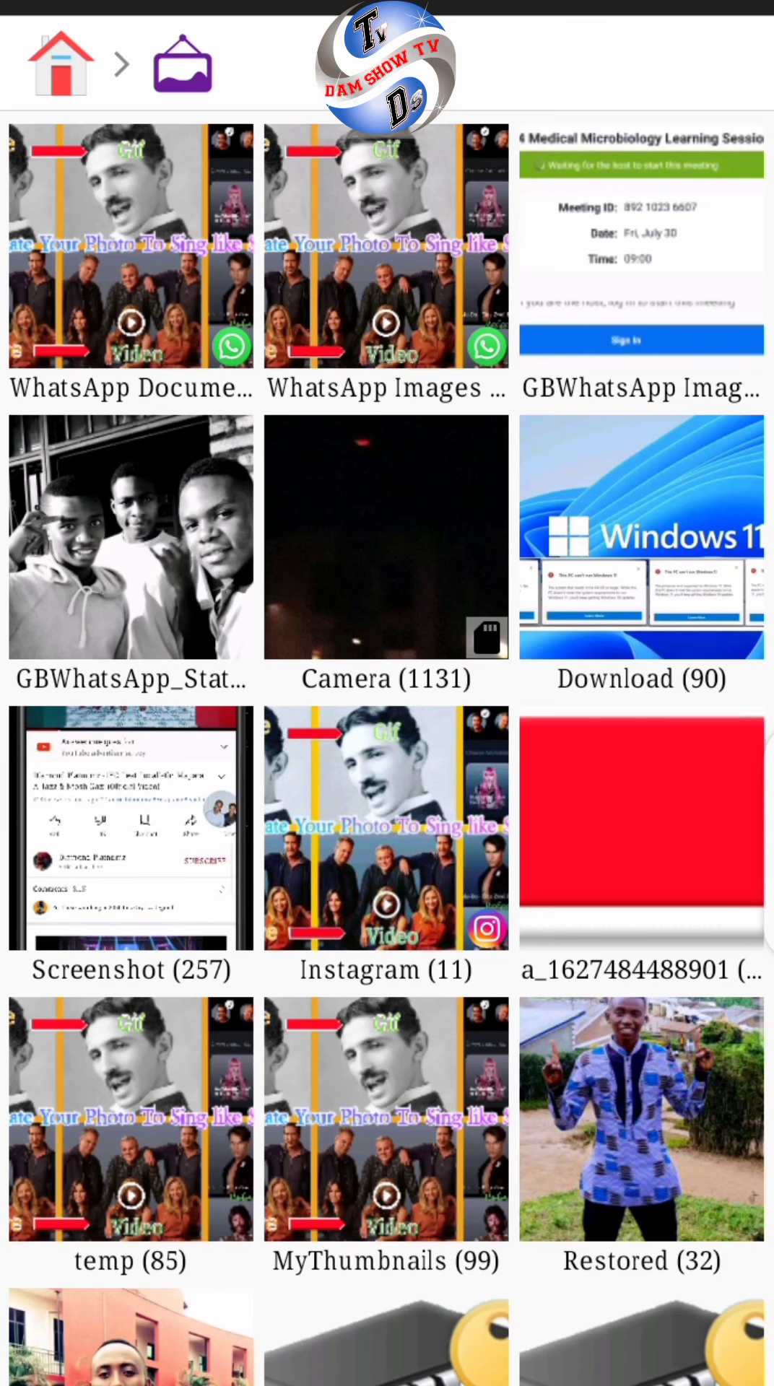
left_click(130, 1117)
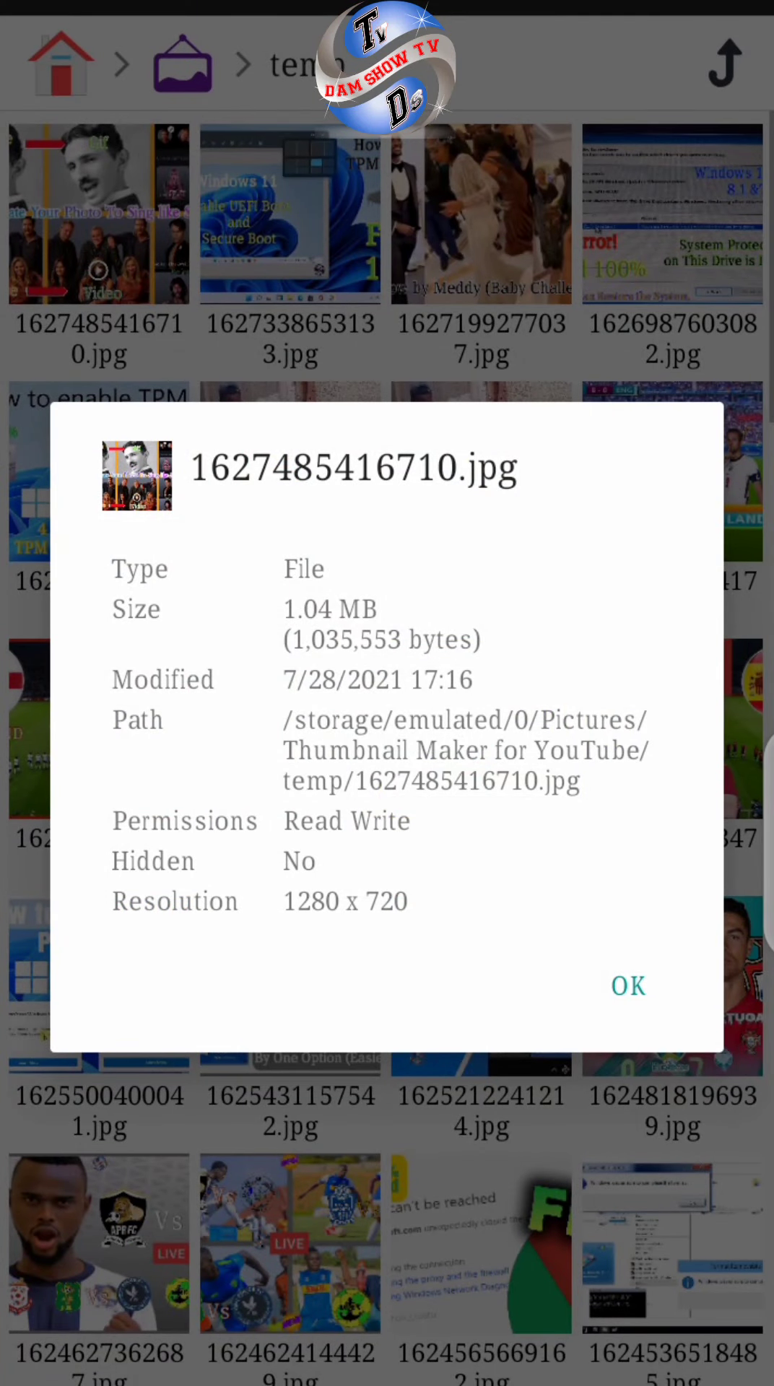
left_click(626, 986)
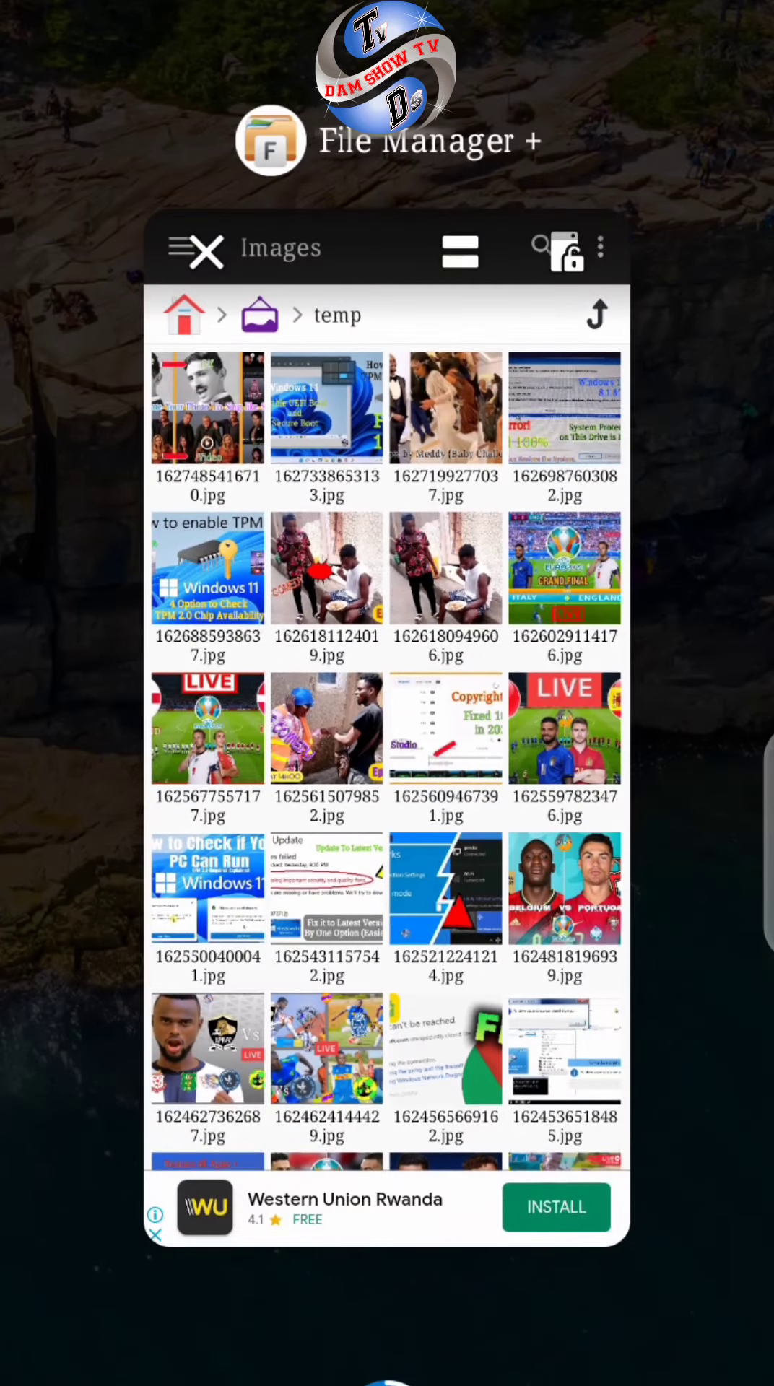